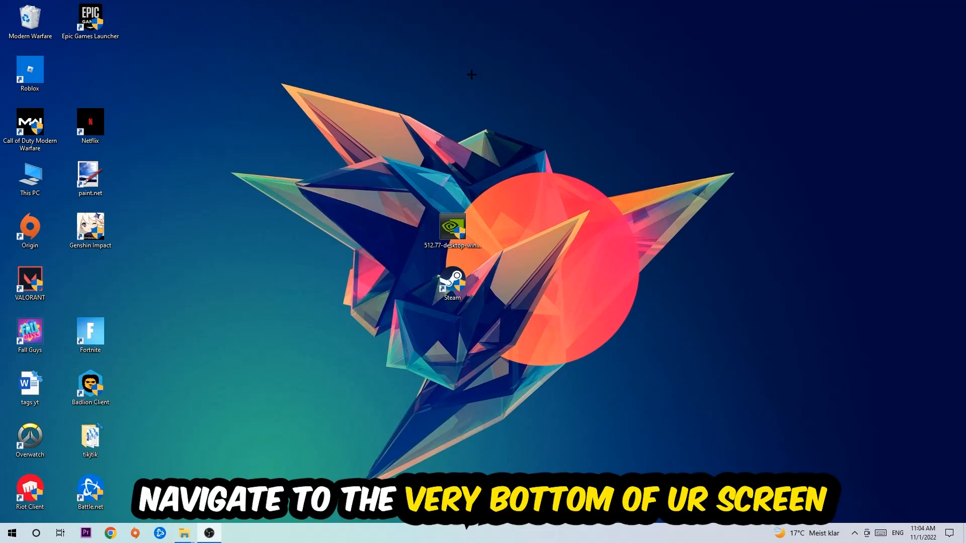
Right-click the taskbar to reach the Task Manager option
right_click(431, 532)
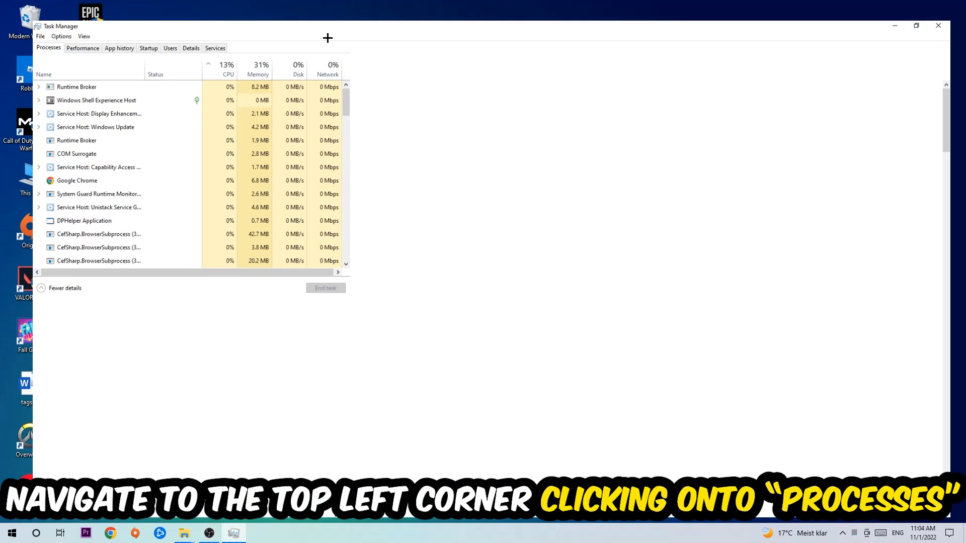
Review the running processes, selecting DPHelper Application and checking its actions without ending anything
click(916, 25)
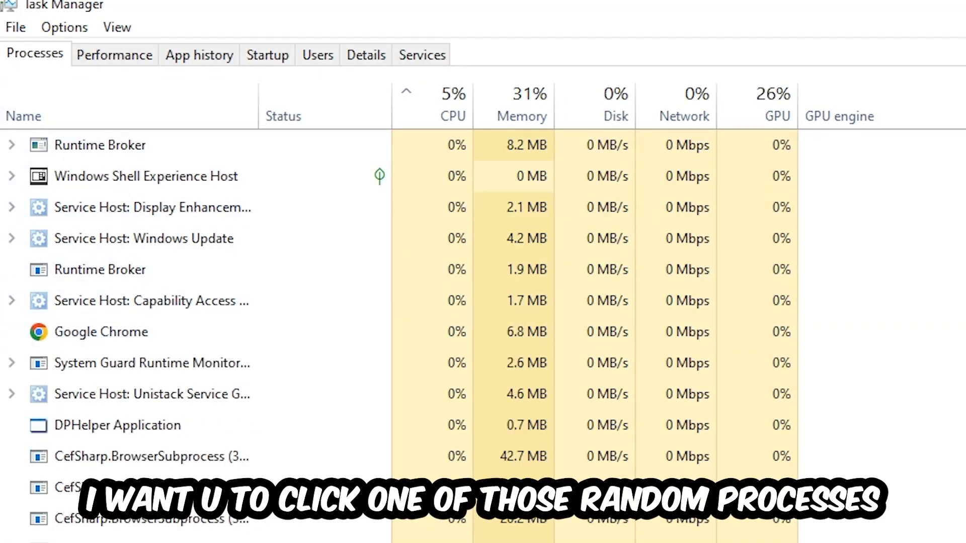
click(117, 425)
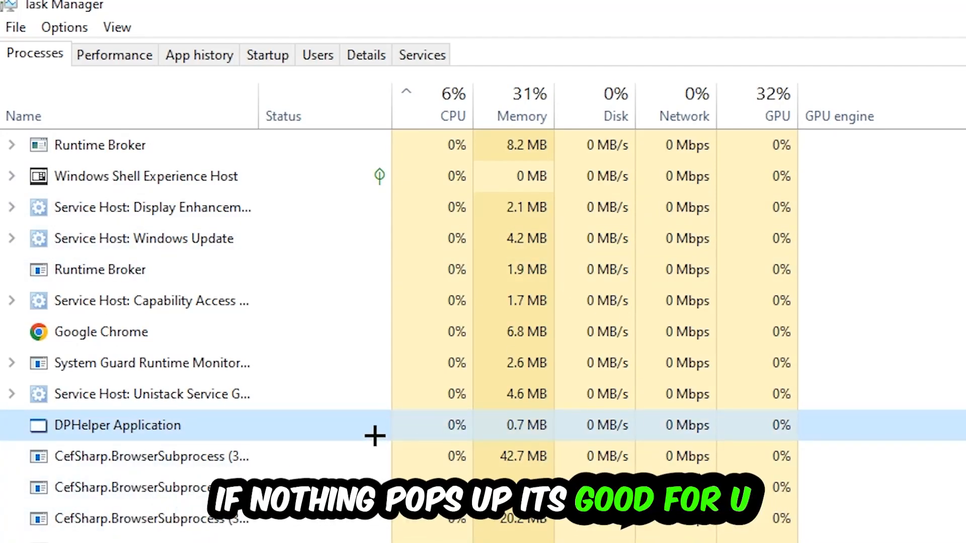
scroll(down, 3)
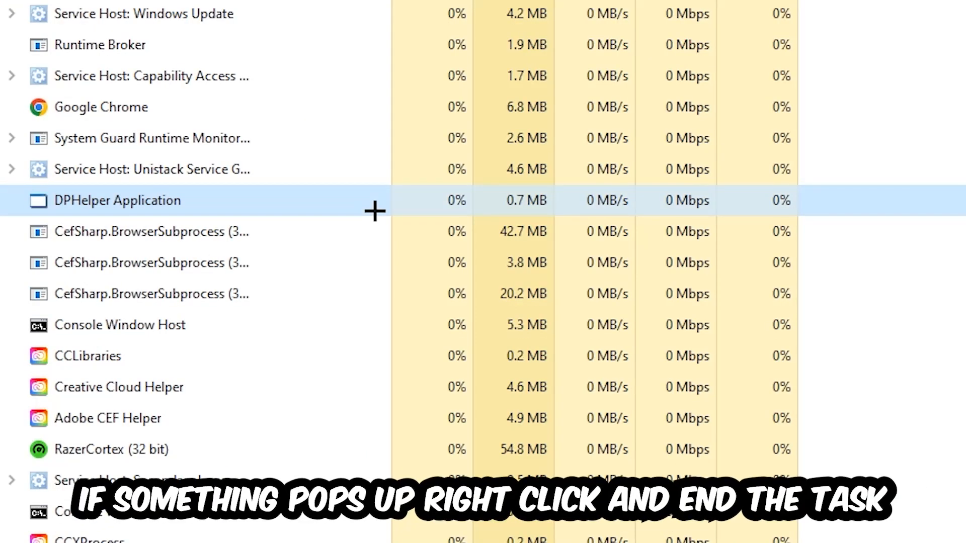
right_click(120, 324)
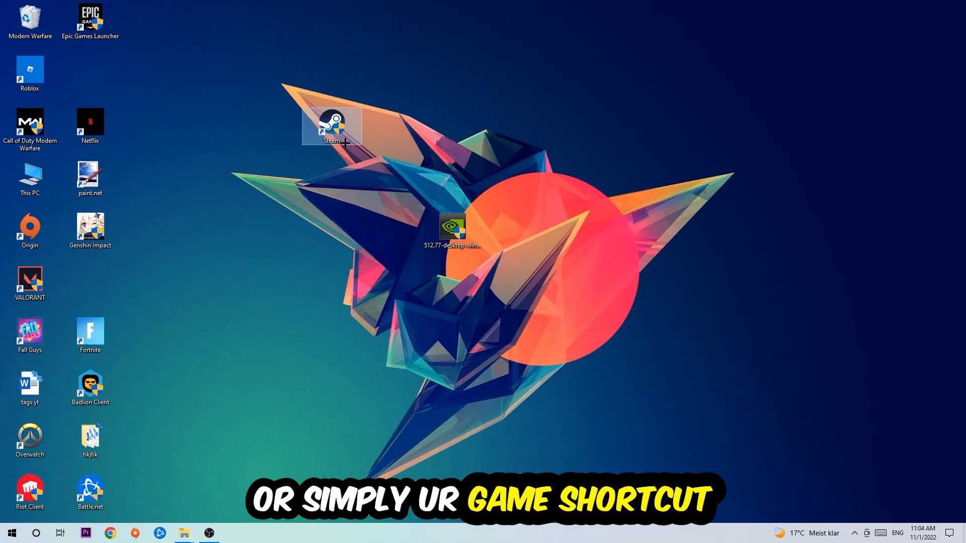
Bring up the context menu for the Steam desktop shortcut
right_click(331, 126)
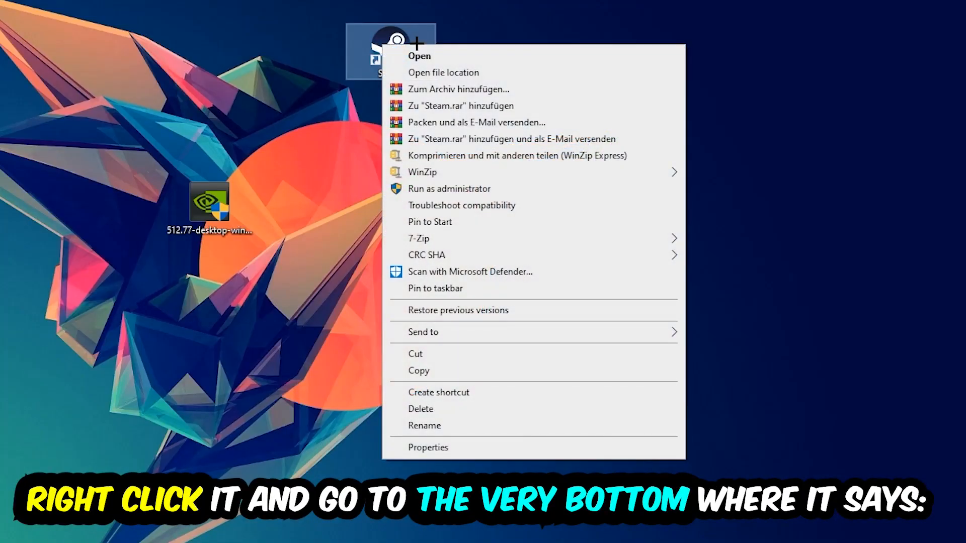
mouse_move(479, 310)
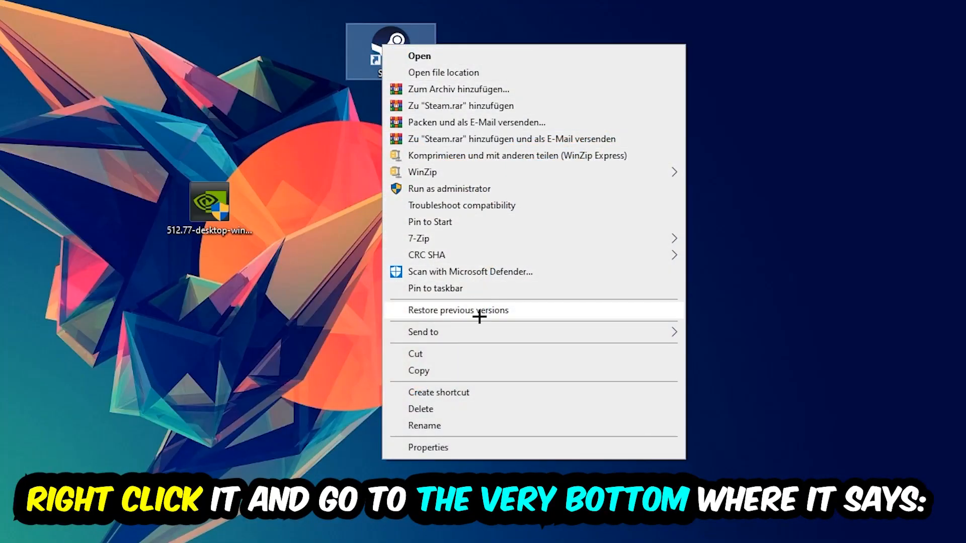
Set the Steam shortcut to Windows 8 compatibility mode and run as administrator, then apply
click(428, 447)
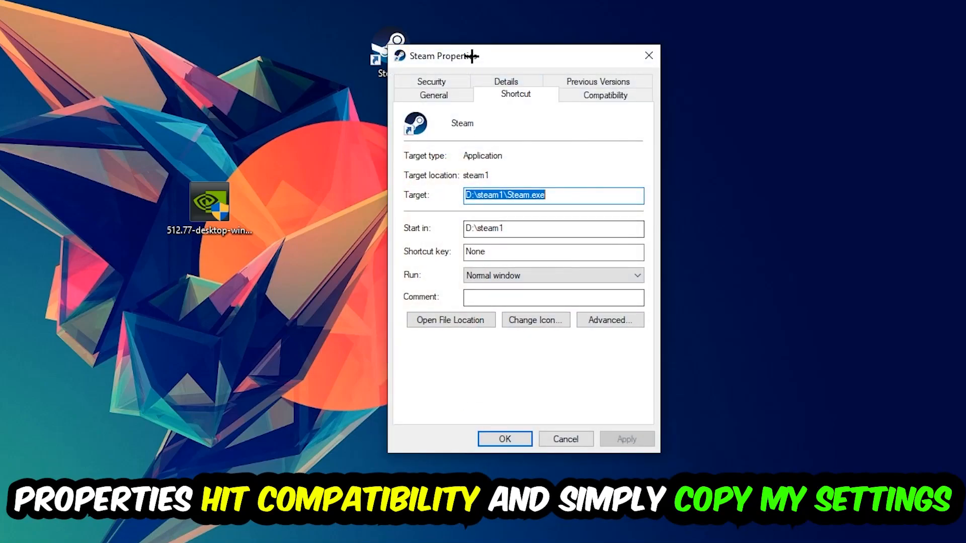
click(604, 95)
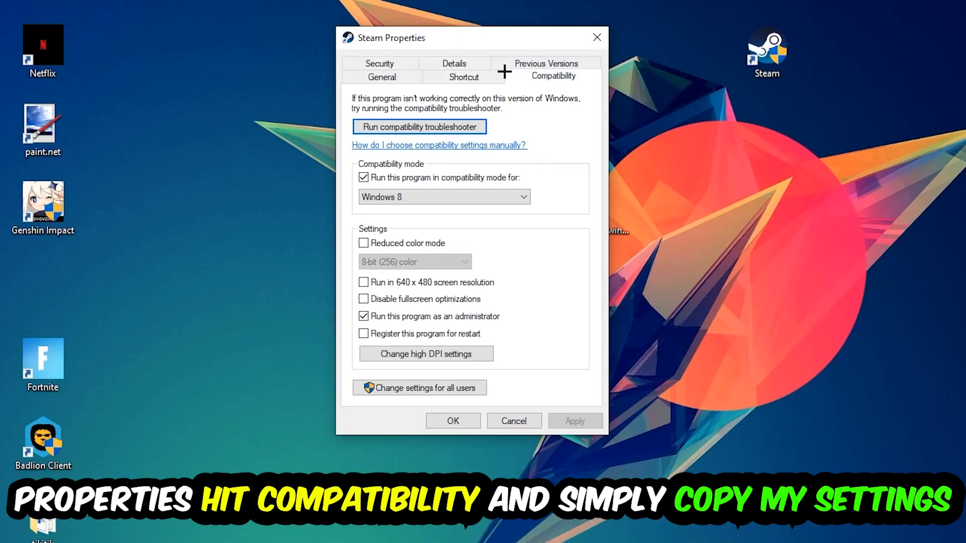
mouse_move(531, 349)
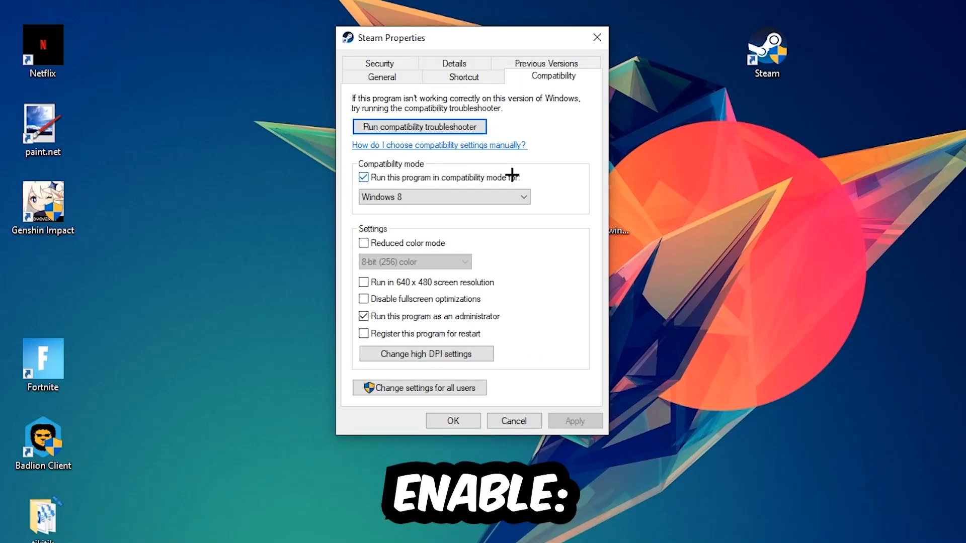
mouse_move(404, 316)
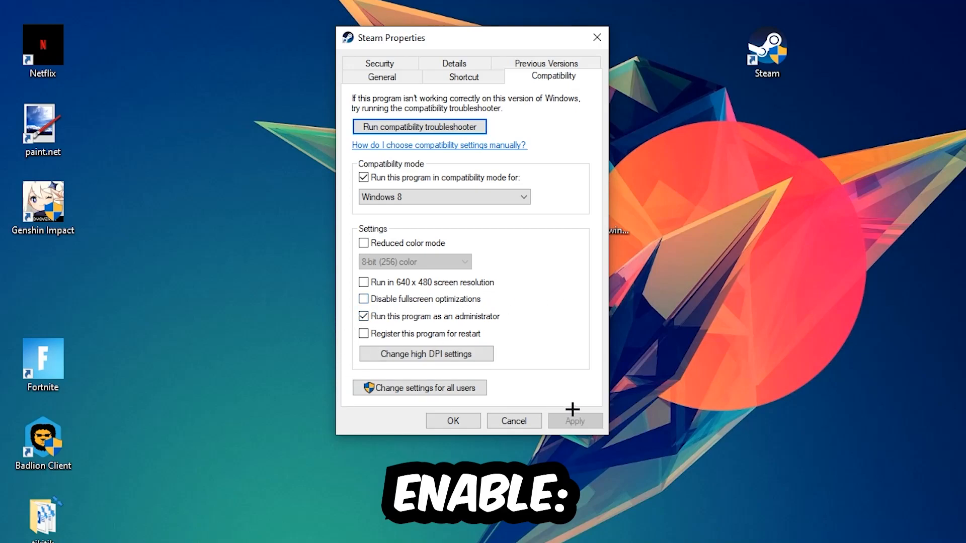
click(452, 420)
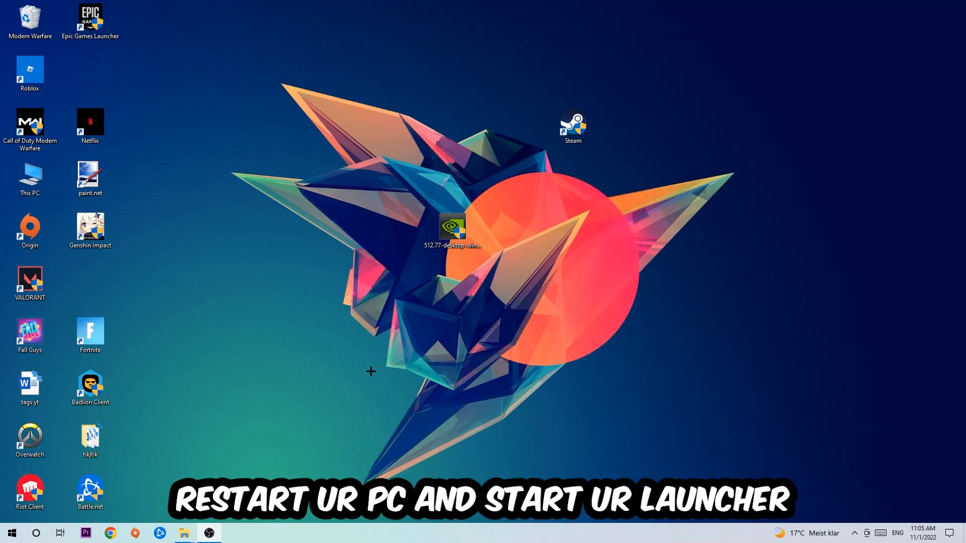
mouse_move(495, 286)
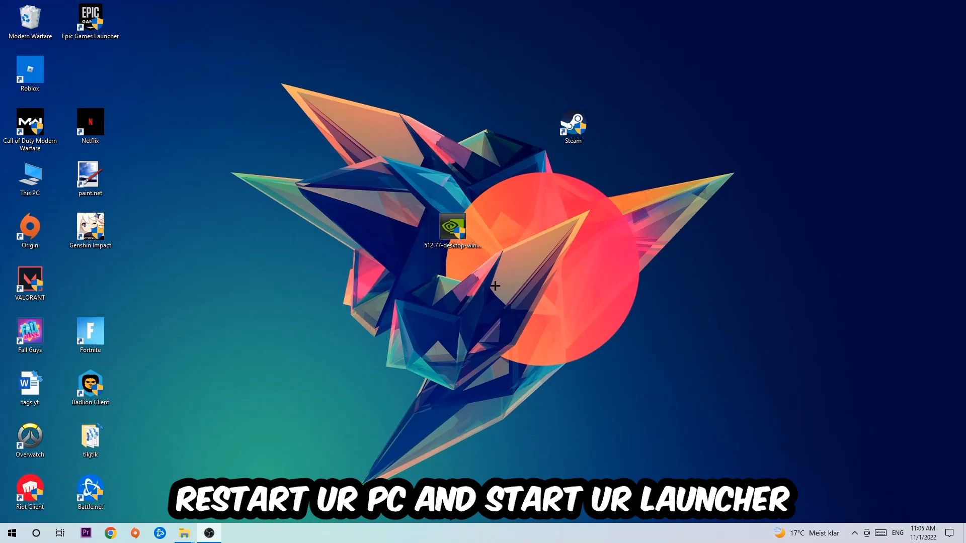